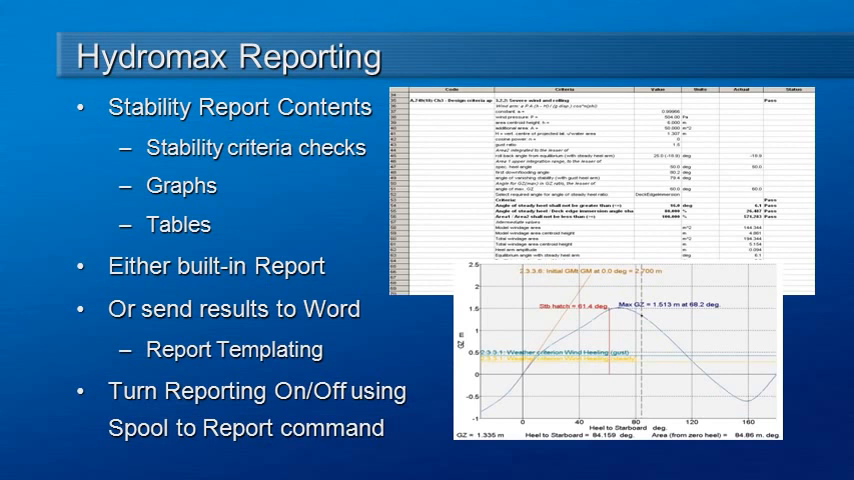
pyautogui.moveTo(380, 230)
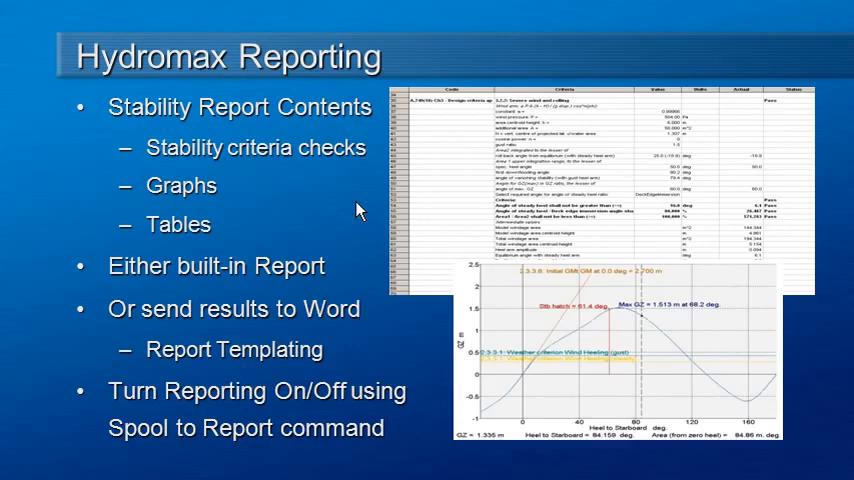
pyautogui.moveTo(336, 208)
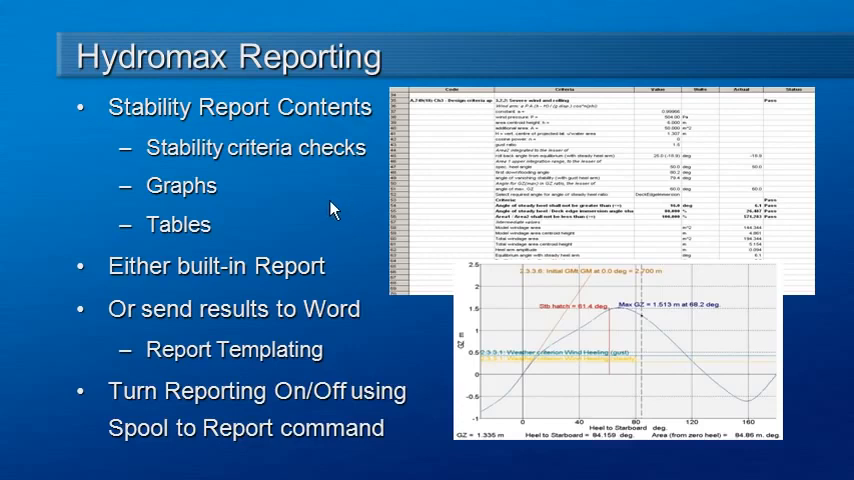
pyautogui.moveTo(332, 212)
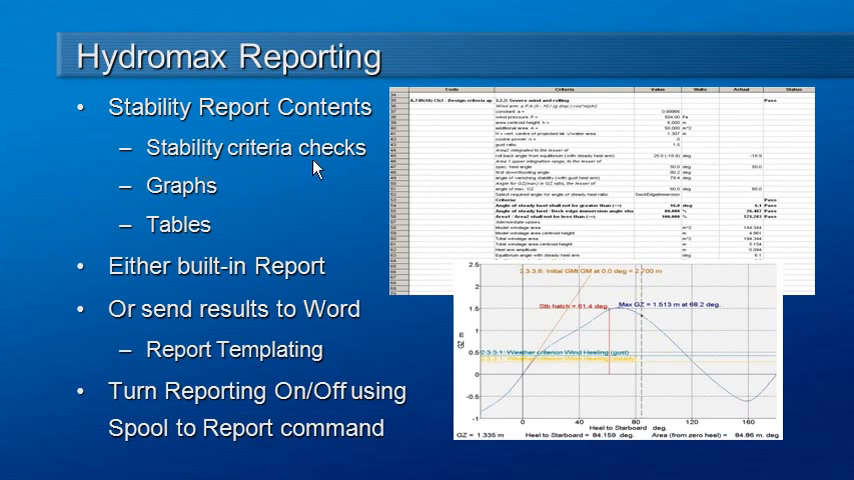
pyautogui.moveTo(230, 226)
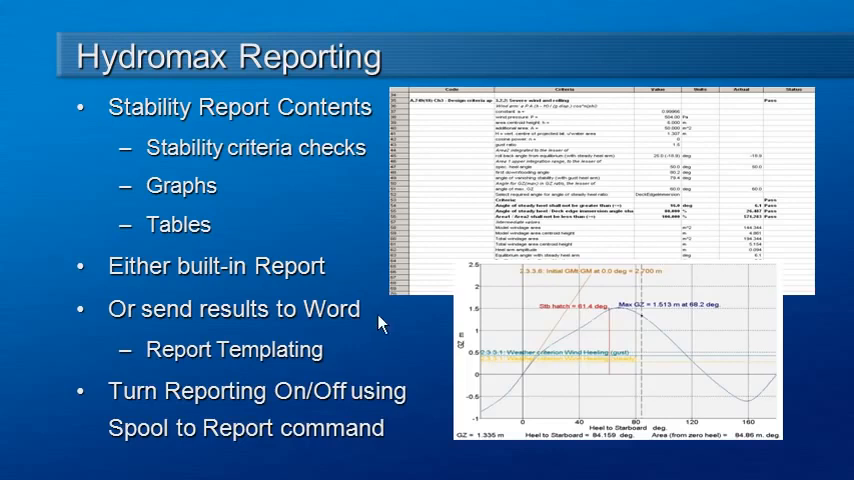
pyautogui.moveTo(352, 356)
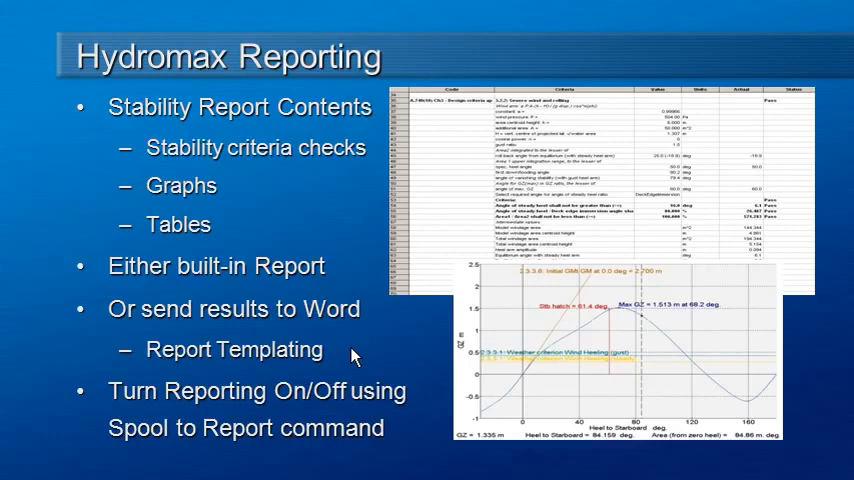
pyautogui.moveTo(392, 424)
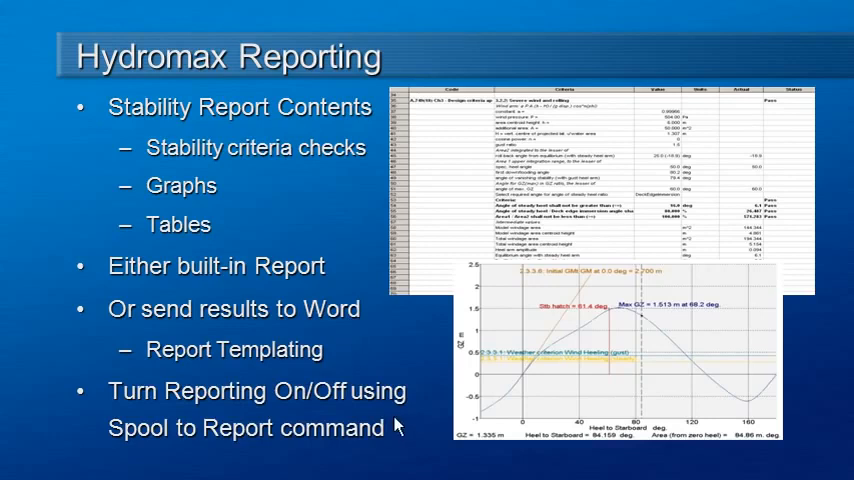
pyautogui.moveTo(404, 440)
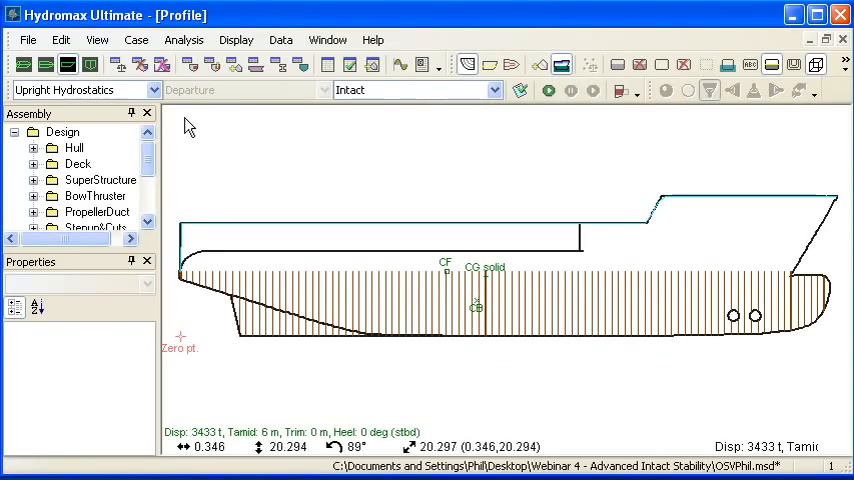
# - Enable Send Report to Word with the StabilityBooklet template and start the stability analysis
pyautogui.click(60, 40)
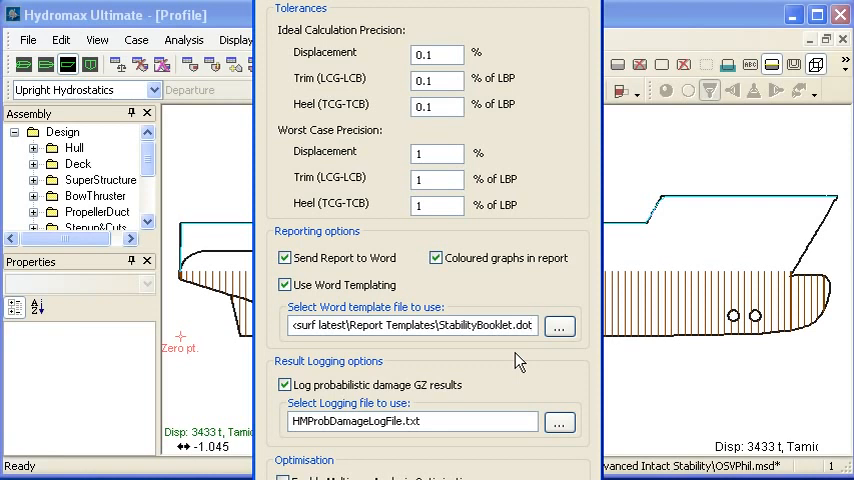
pyautogui.moveTo(520, 360)
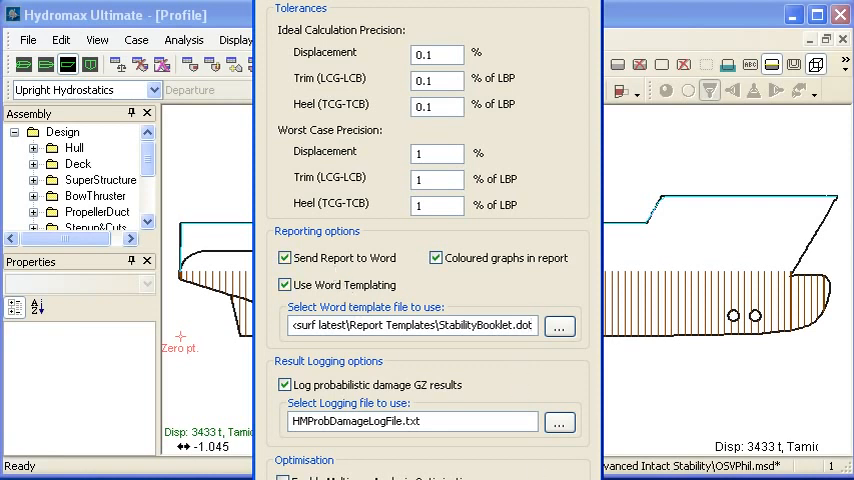
pyautogui.click(548, 92)
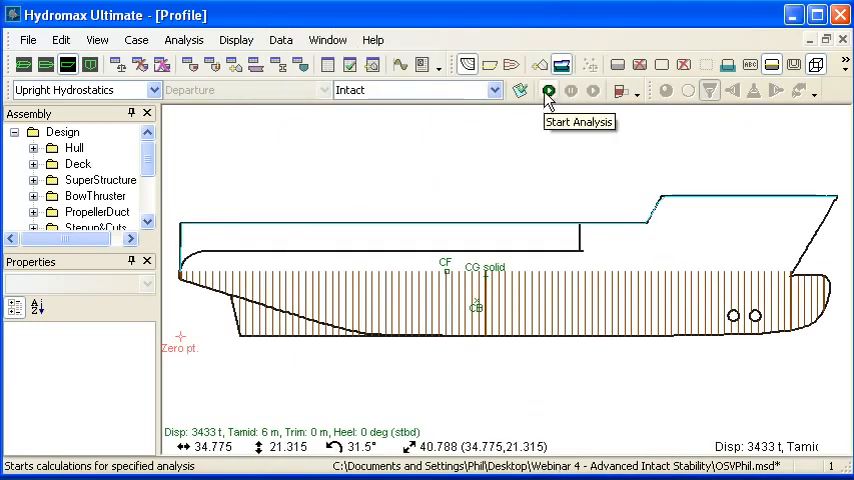
pyautogui.click(548, 92)
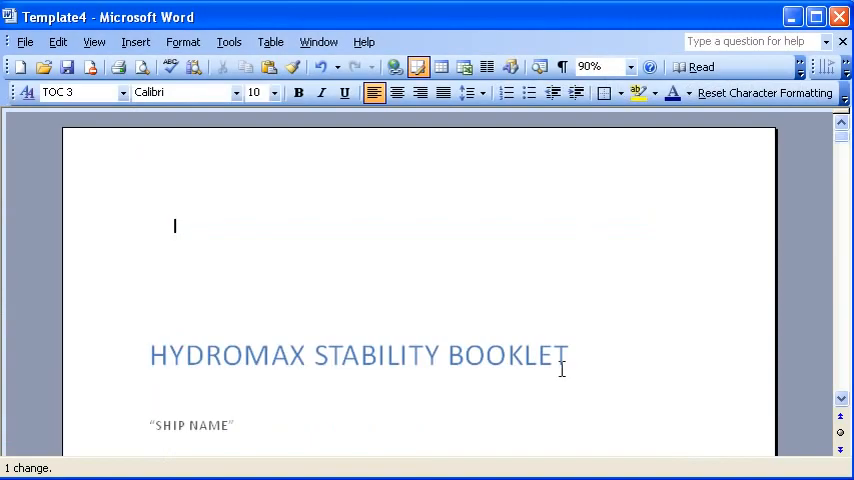
pyautogui.moveTo(616, 292)
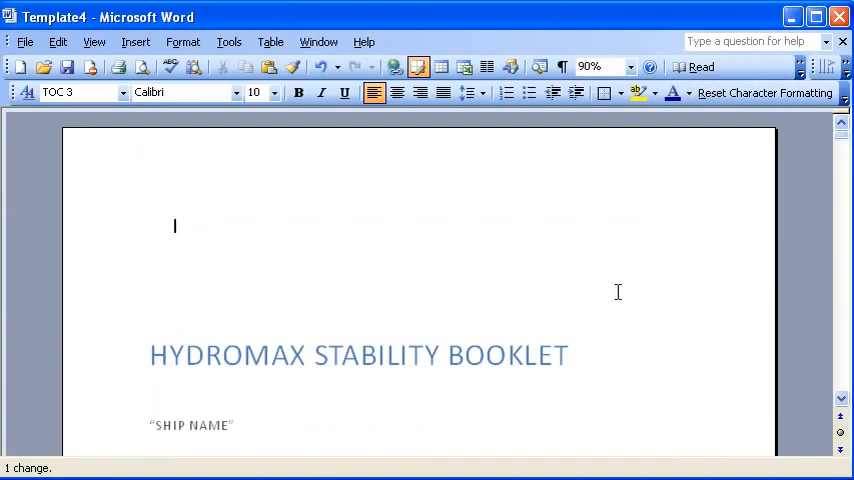
# - Show the Document Map outline and review the OSVPhil Hydrostatics results in the booklet
pyautogui.scroll(-3)
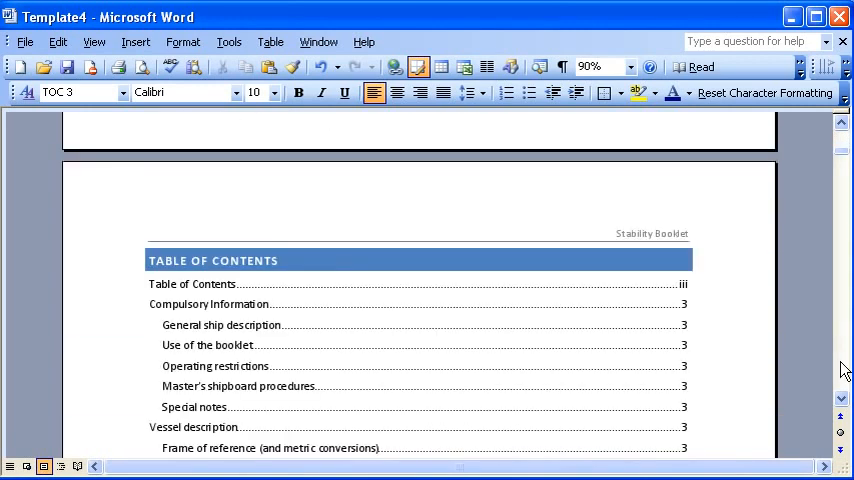
pyautogui.scroll(-3)
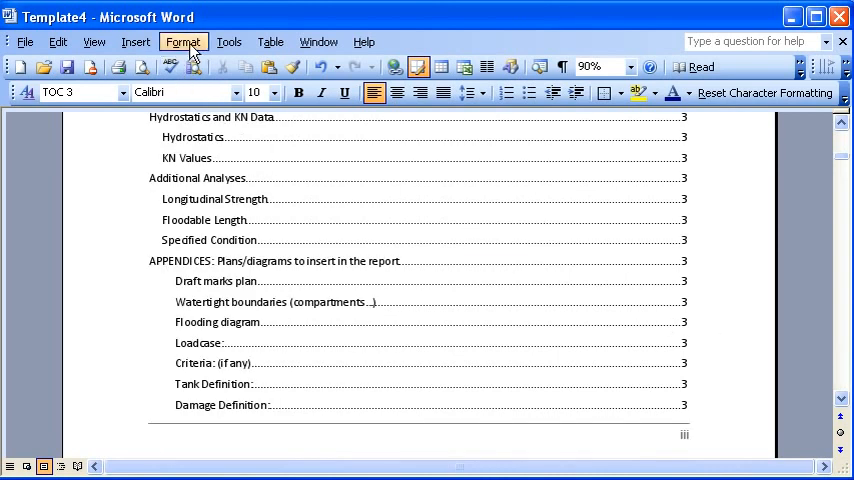
pyautogui.click(94, 40)
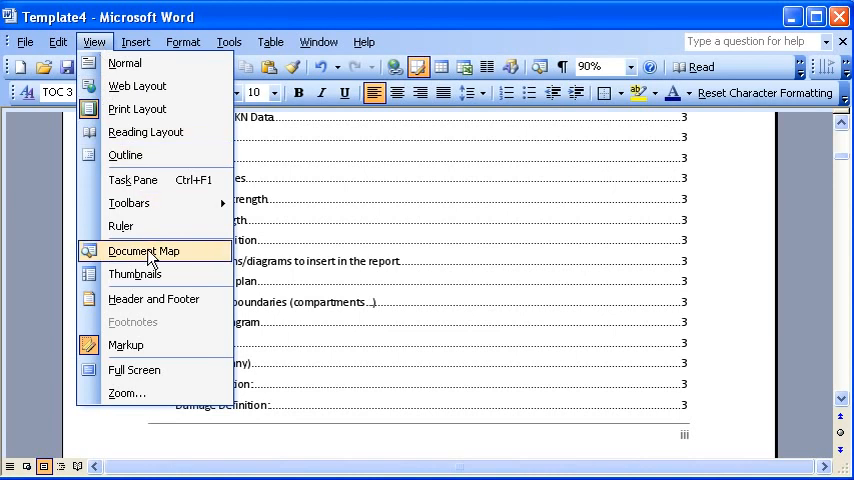
pyautogui.click(144, 252)
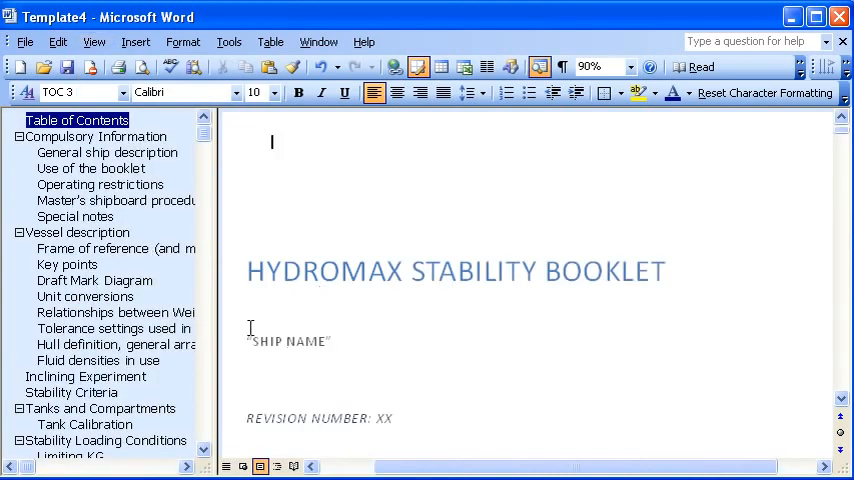
pyautogui.moveTo(204, 396)
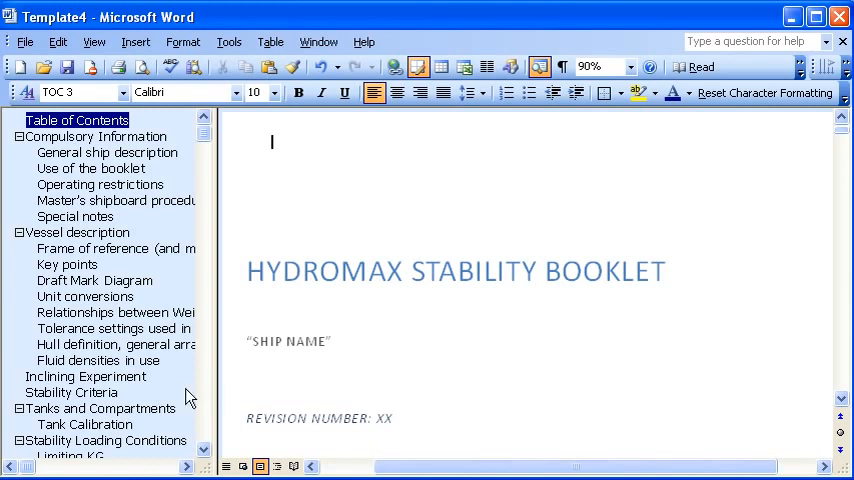
pyautogui.scroll(-3)
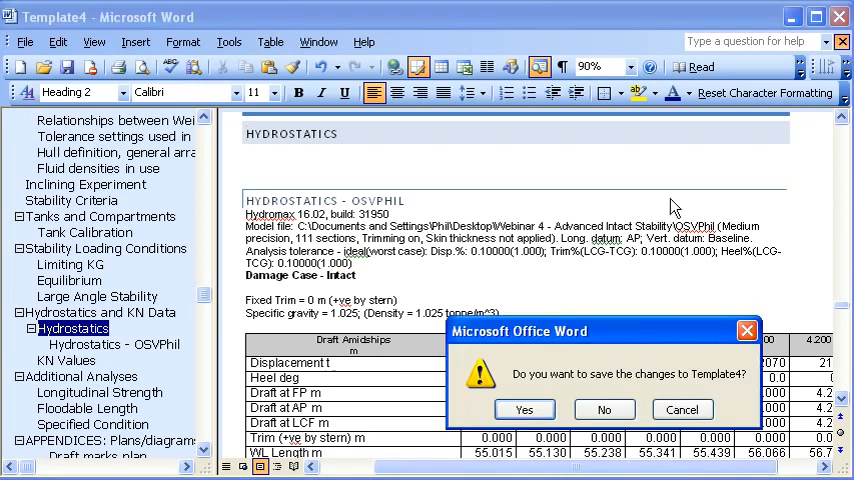
# - Discard the unsaved booklet and reopen StabilityBooklet.dot from the recent files list
pyautogui.click(524, 408)
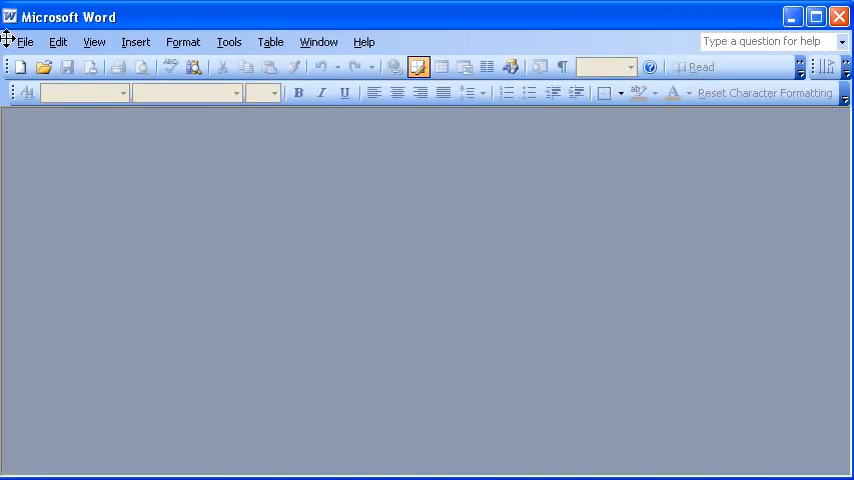
pyautogui.click(24, 40)
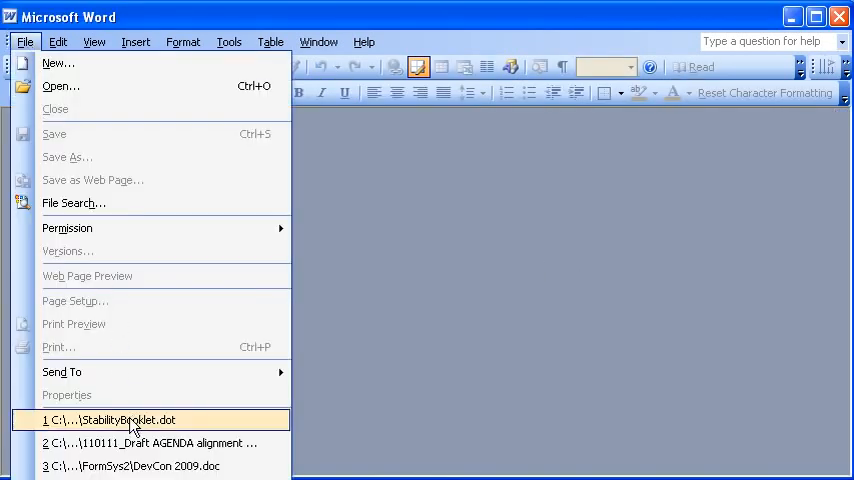
pyautogui.click(120, 420)
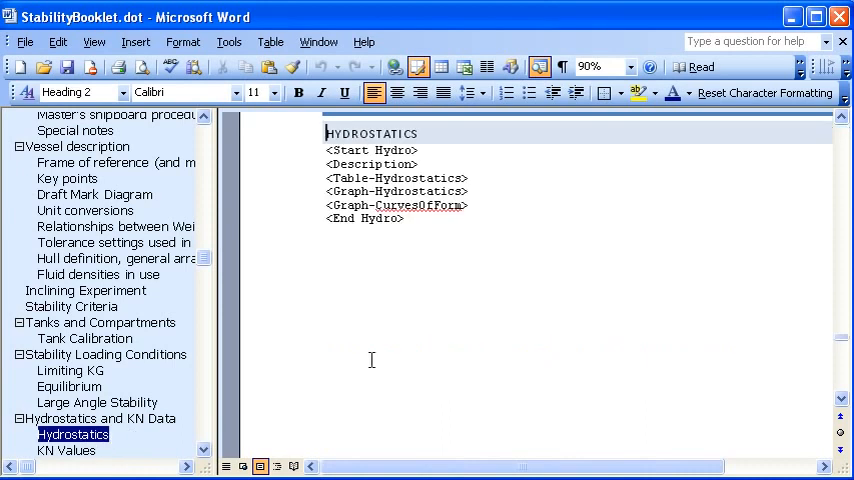
pyautogui.moveTo(484, 288)
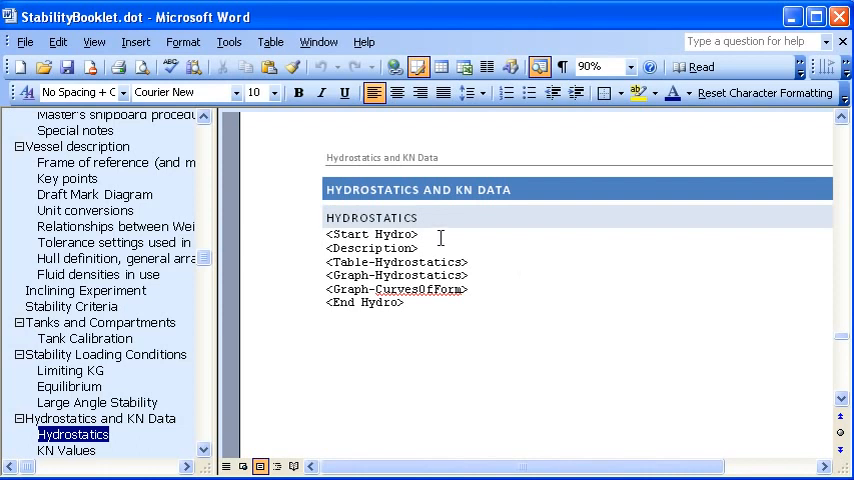
pyautogui.moveTo(380, 312)
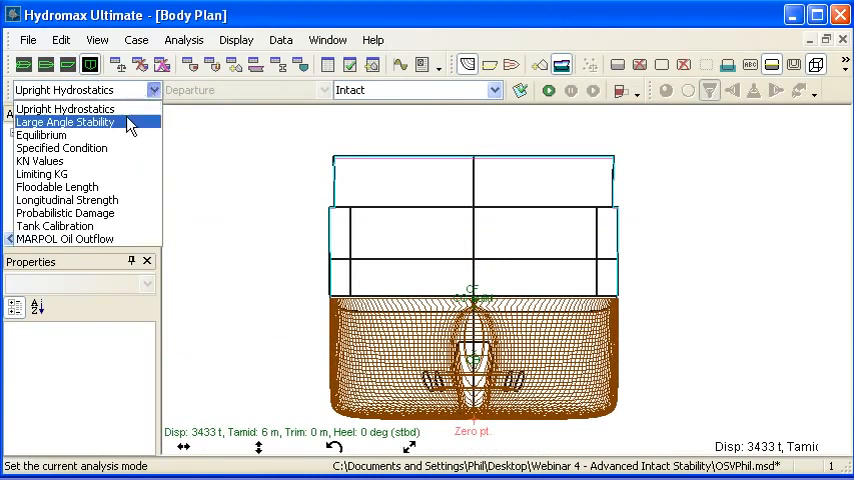
# - Select Large Angle Stability as the analysis mode and run it into a new Word booklet
pyautogui.click(66, 122)
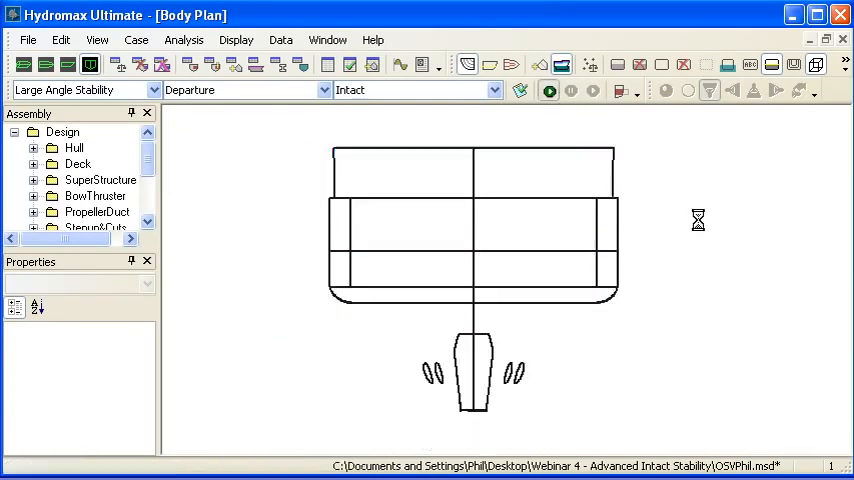
pyautogui.click(548, 90)
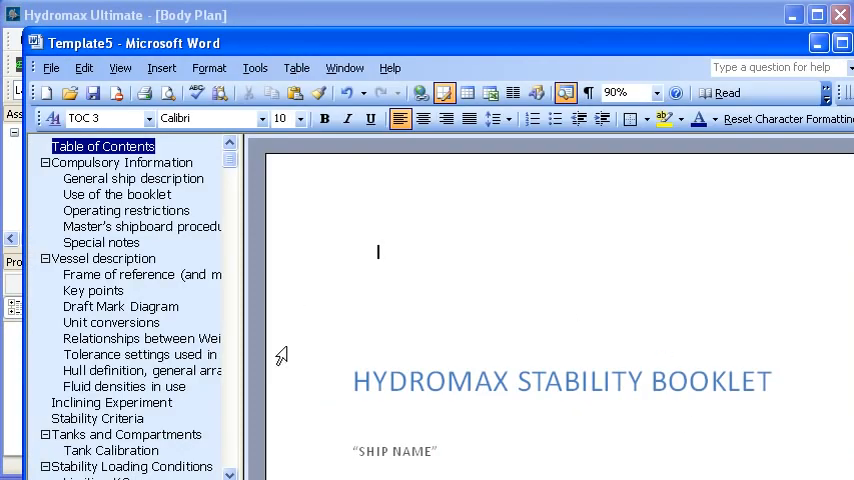
# - Jump to the Large Angle Stability section showing the OSVPhil calculation and Departure loadcase table
pyautogui.scroll(-3)
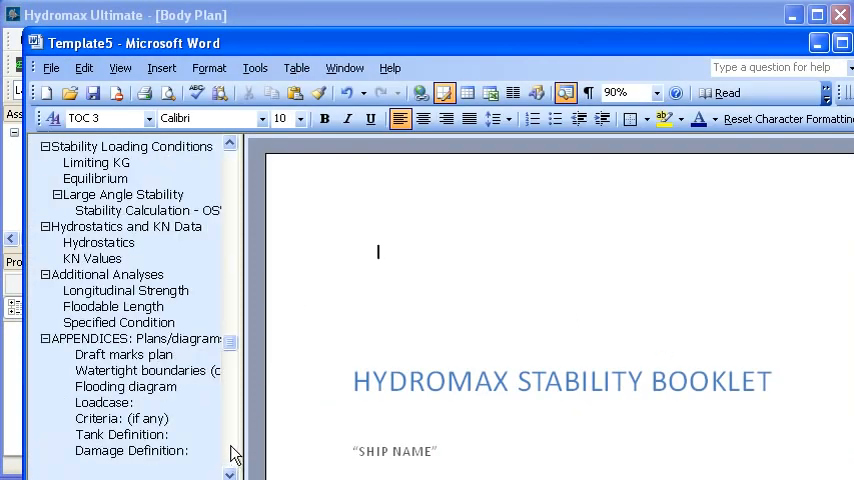
pyautogui.click(124, 194)
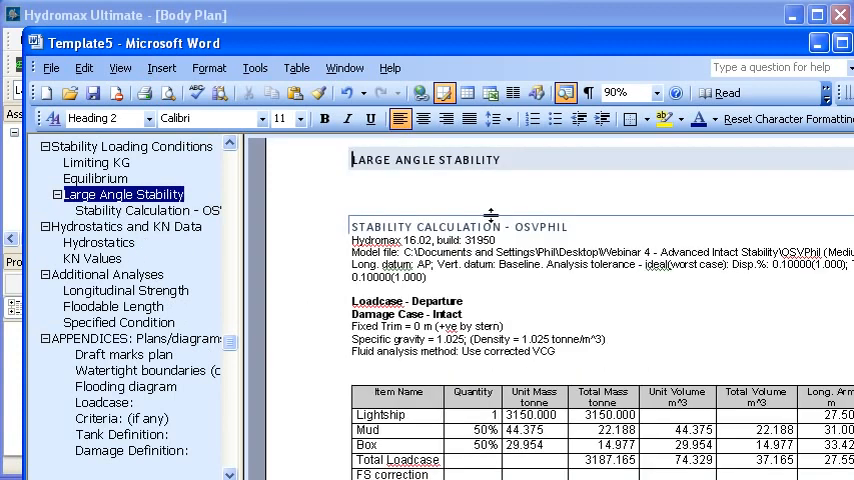
pyautogui.moveTo(648, 280)
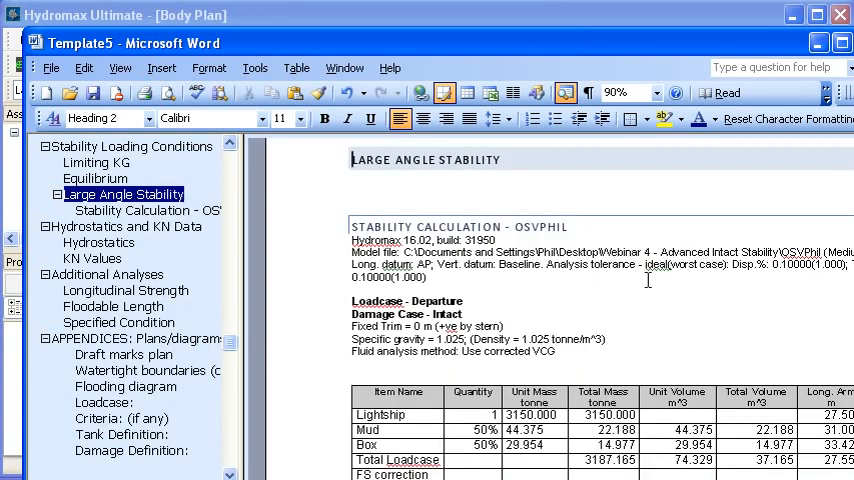
pyautogui.scroll(-3)
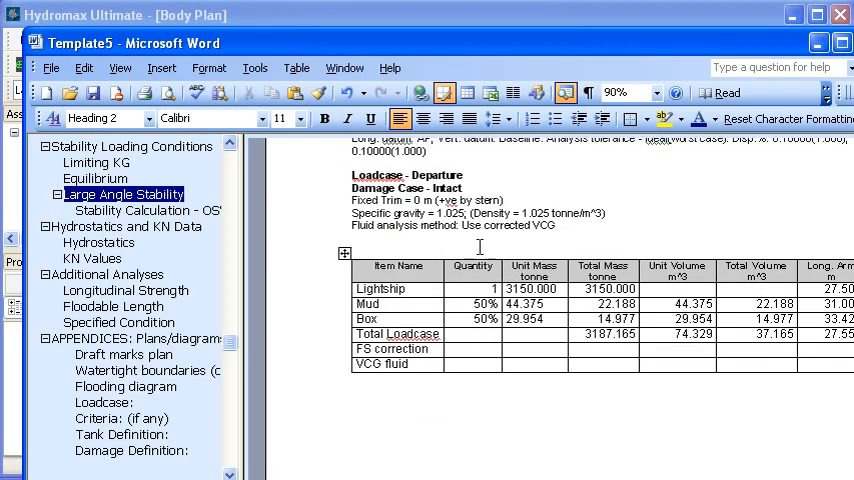
pyautogui.moveTo(732, 300)
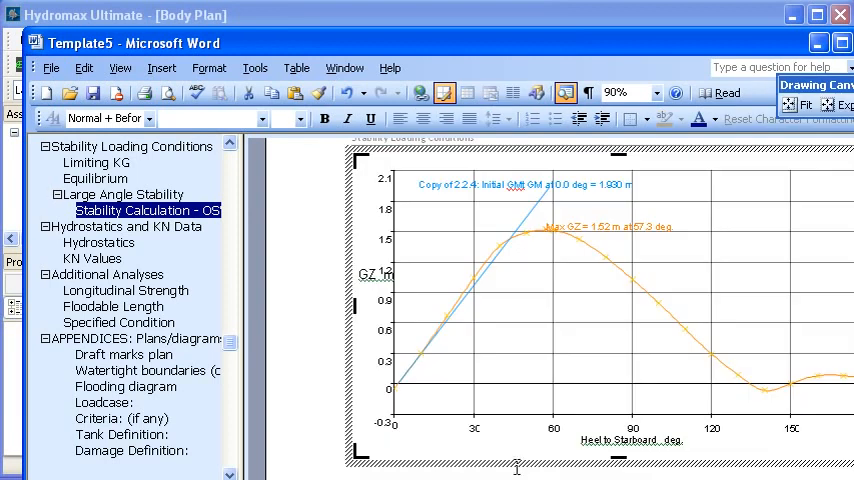
# - Scroll past the GZ curve and key-point table to the <Start Stability> keyword block
pyautogui.scroll(-3)
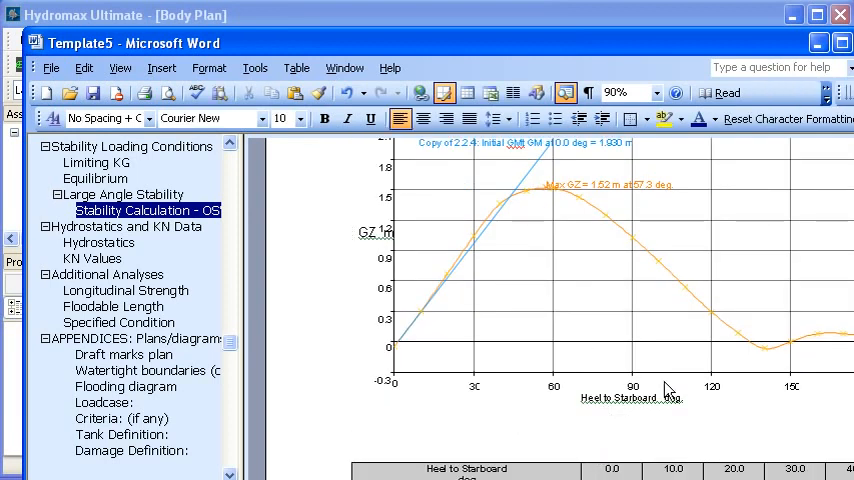
pyautogui.scroll(-3)
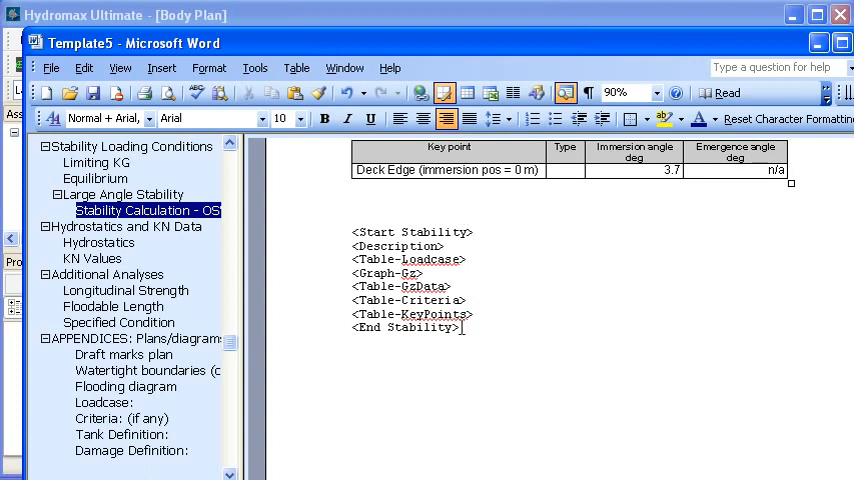
pyautogui.moveTo(472, 336)
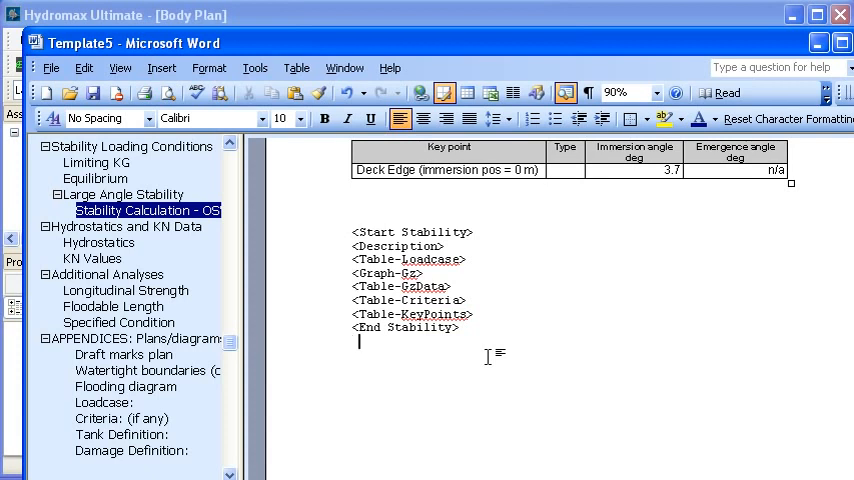
pyautogui.moveTo(500, 348)
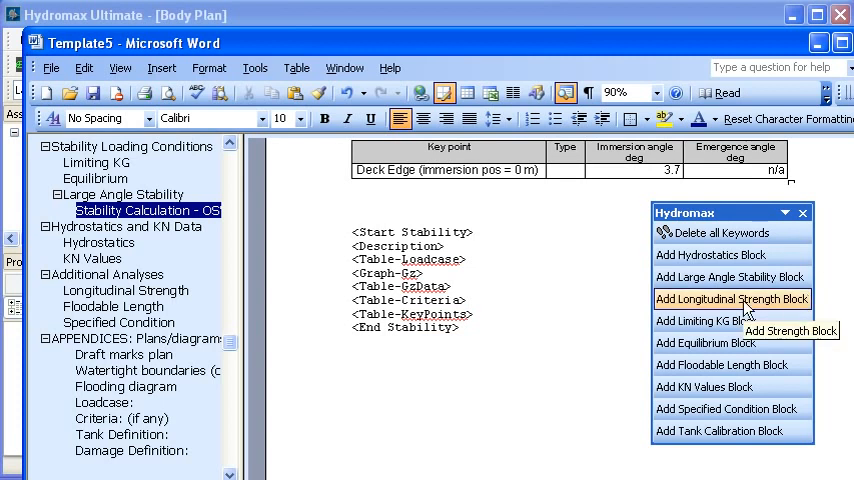
pyautogui.moveTo(744, 308)
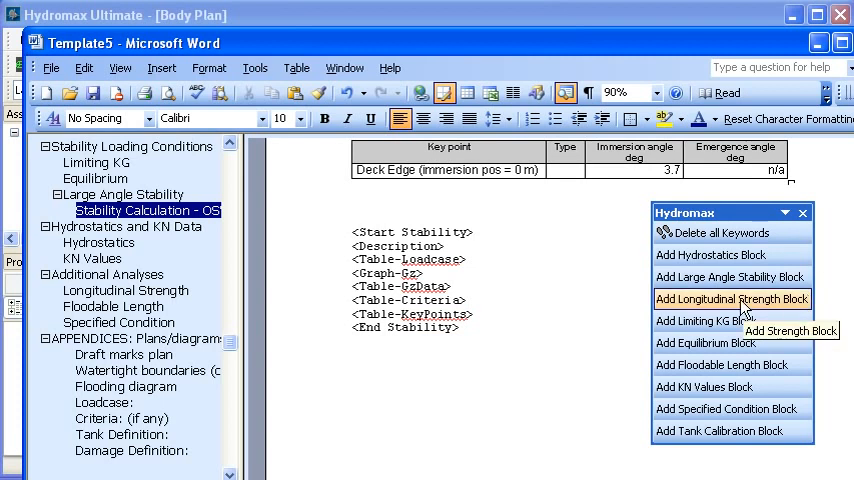
# - Insert a Longitudinal Strength keyword block after the Stability block via the Hydromax toolbar
pyautogui.click(732, 298)
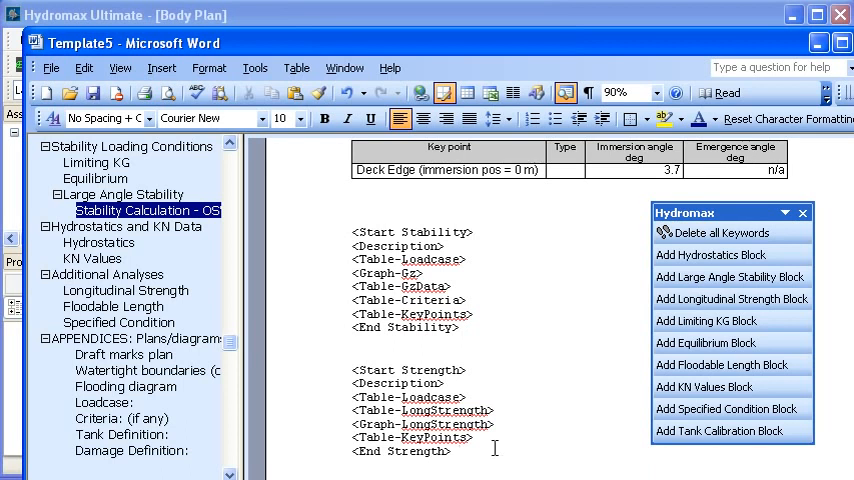
pyautogui.click(460, 450)
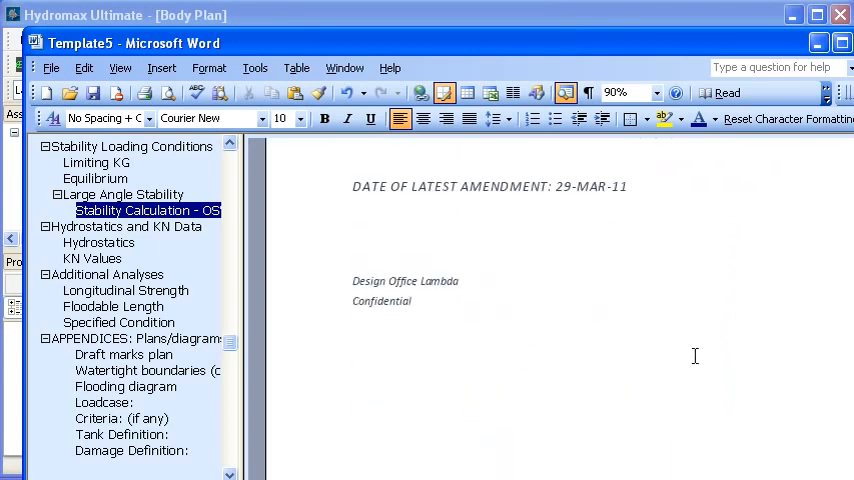
# - Review the Longitudinal Strength keyword block, then jump to the Hydrostatics section's tags
pyautogui.click(124, 290)
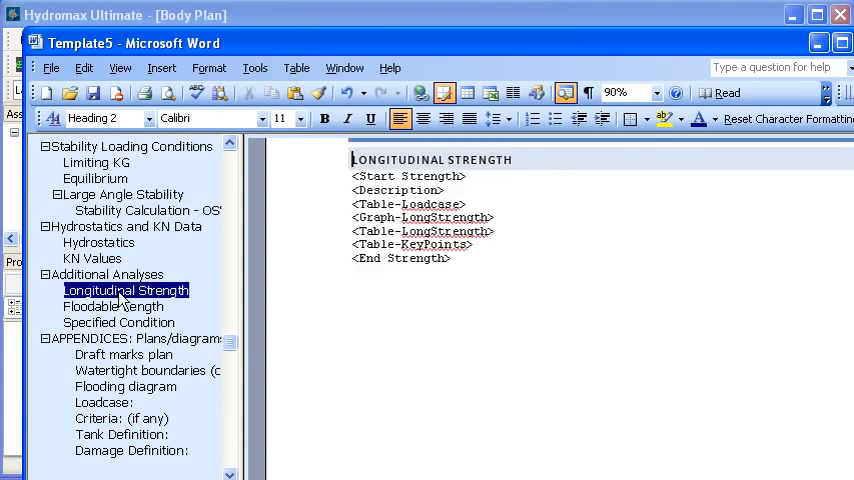
pyautogui.click(98, 242)
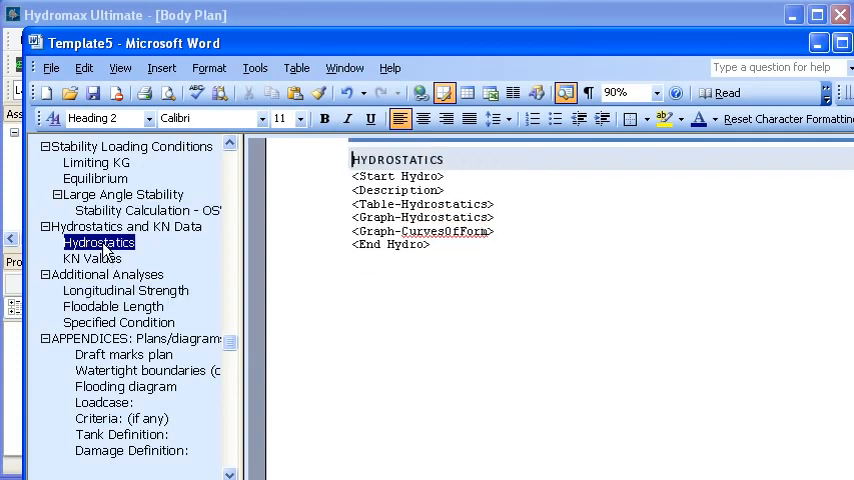